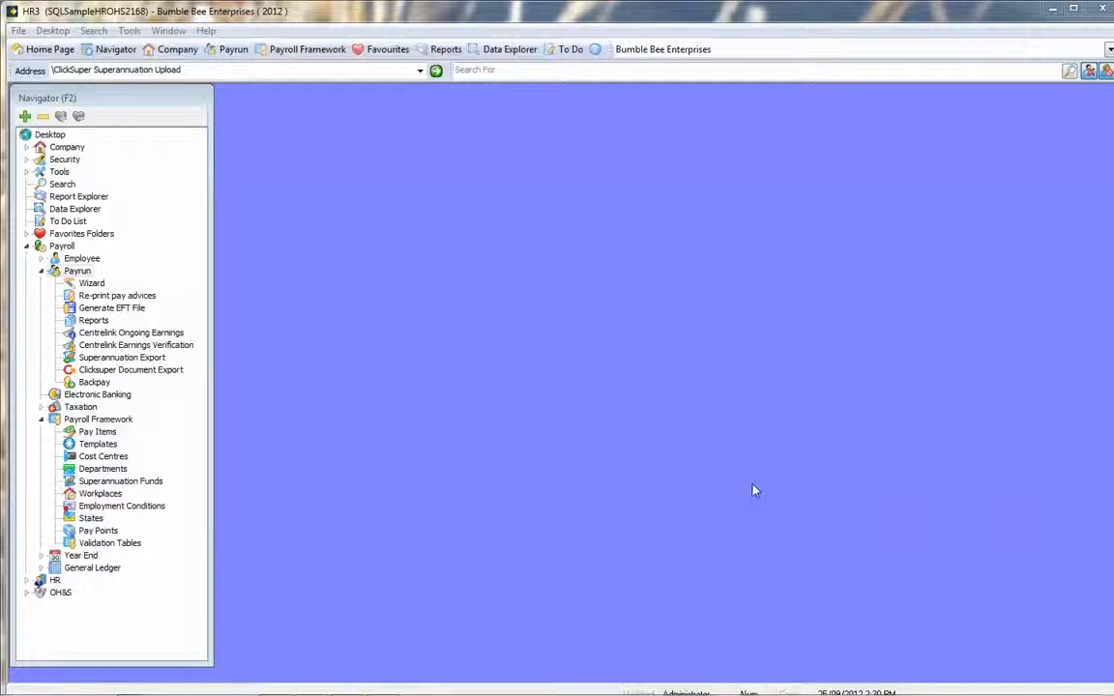
pyautogui.moveTo(715, 493)
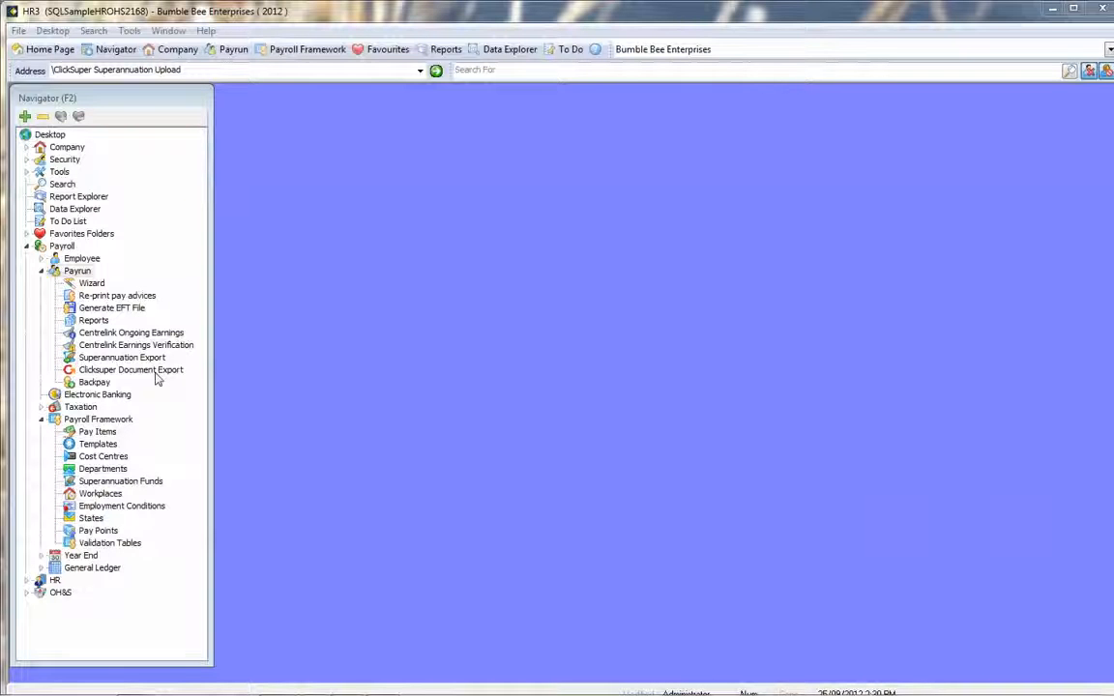
# Open the ClickSuper Superannuation Upload list from the Payrun navigator.
pyautogui.doubleClick(128, 369)
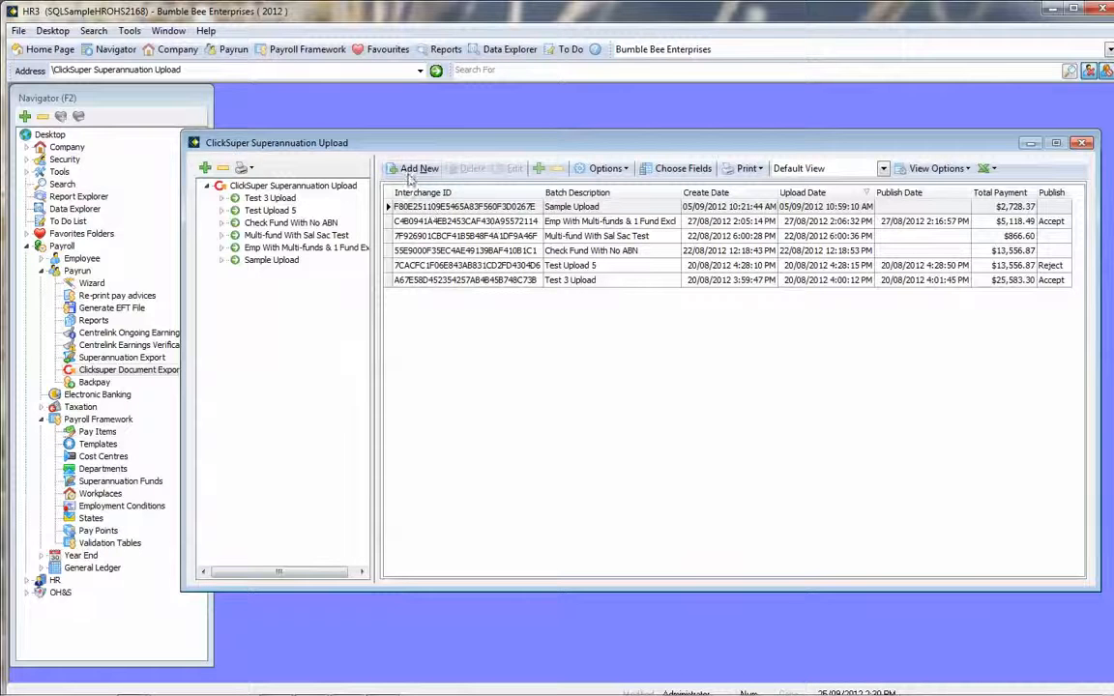
# Create a new batch 'June Super Contributions' with processed pay runs listed and June runs ticked.
pyautogui.click(418, 168)
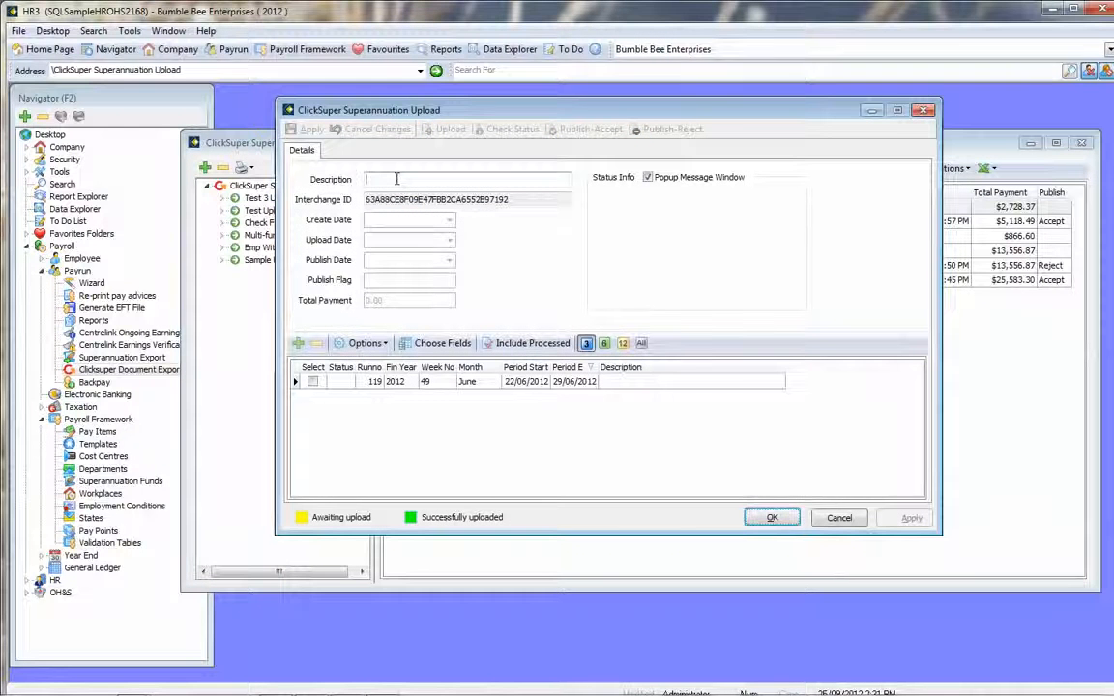
pyautogui.write('June Super Contributions')
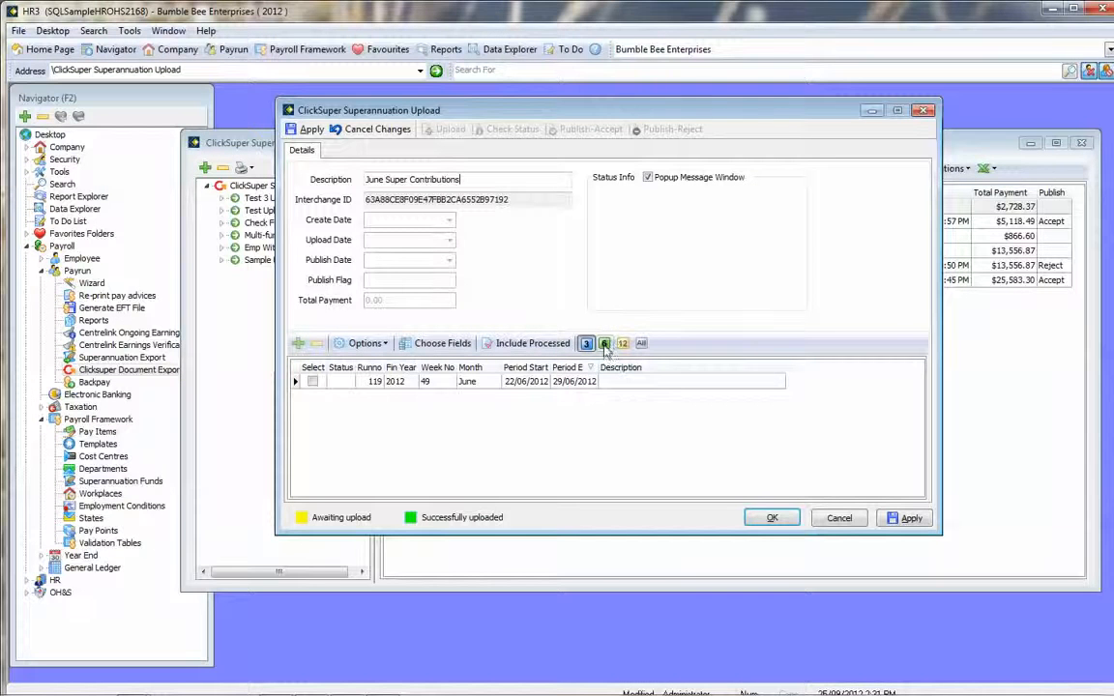
pyautogui.click(623, 345)
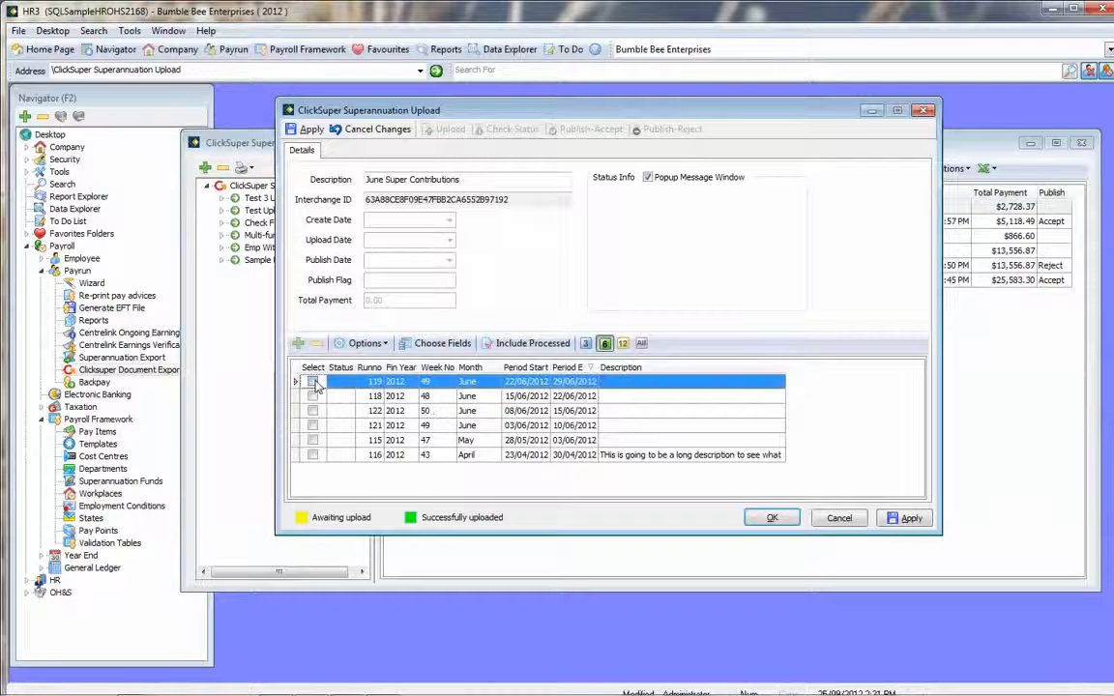
pyautogui.click(313, 426)
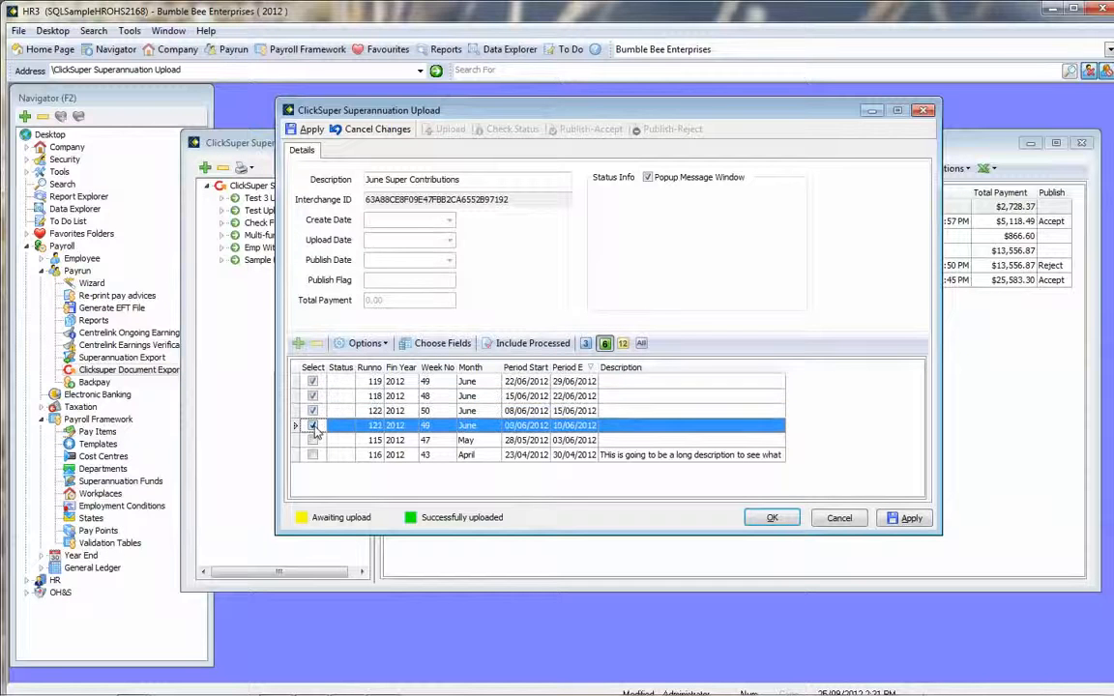
pyautogui.click(313, 425)
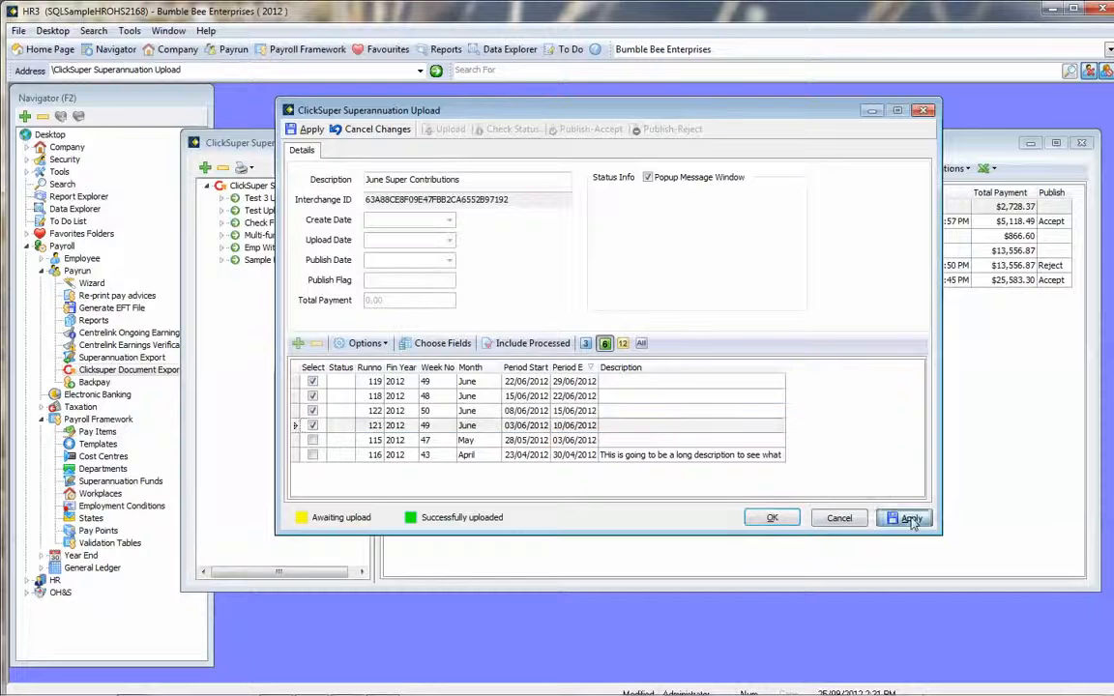
# Save the June batch and upload it to ClickSuper until the success message appears.
pyautogui.click(909, 518)
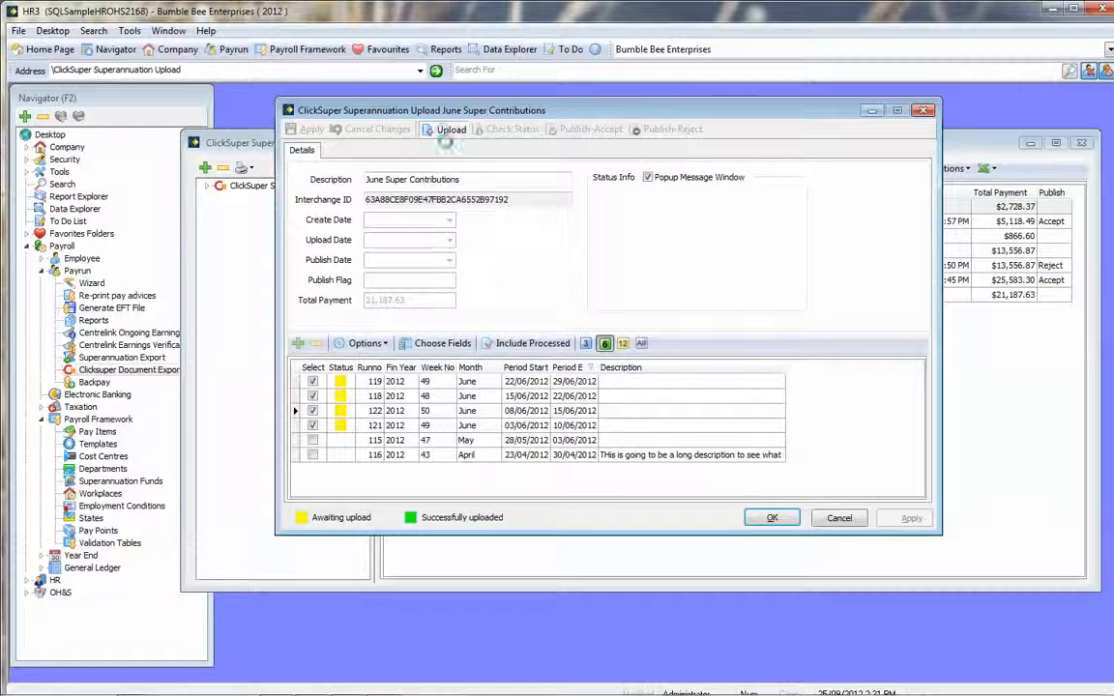
pyautogui.click(451, 128)
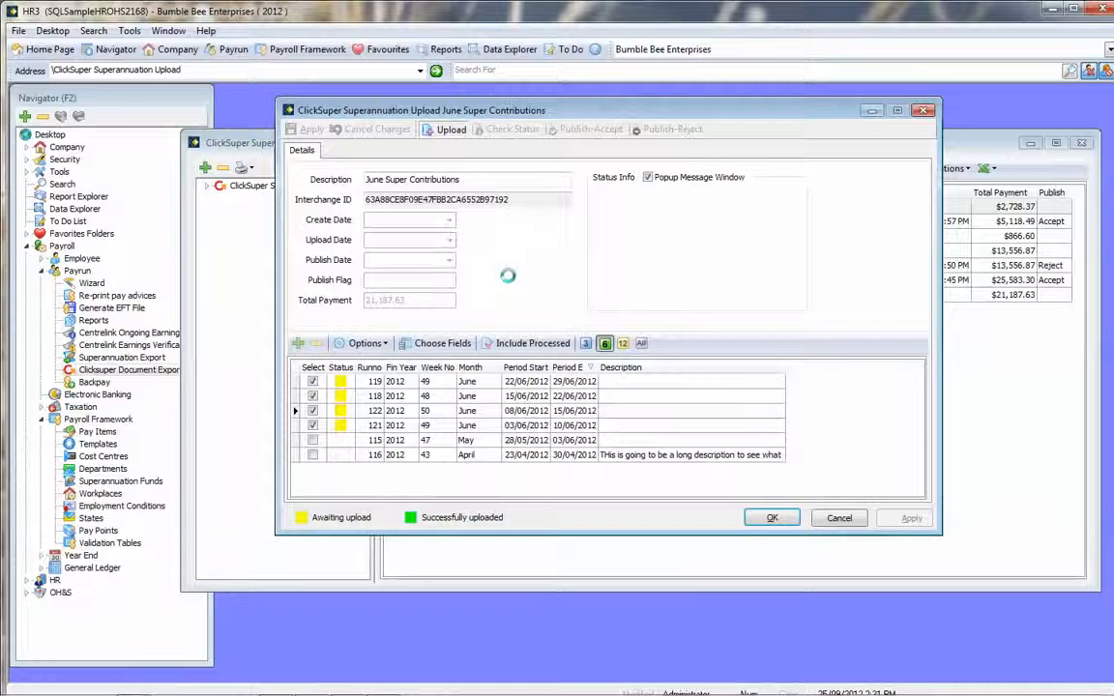
pyautogui.click(449, 128)
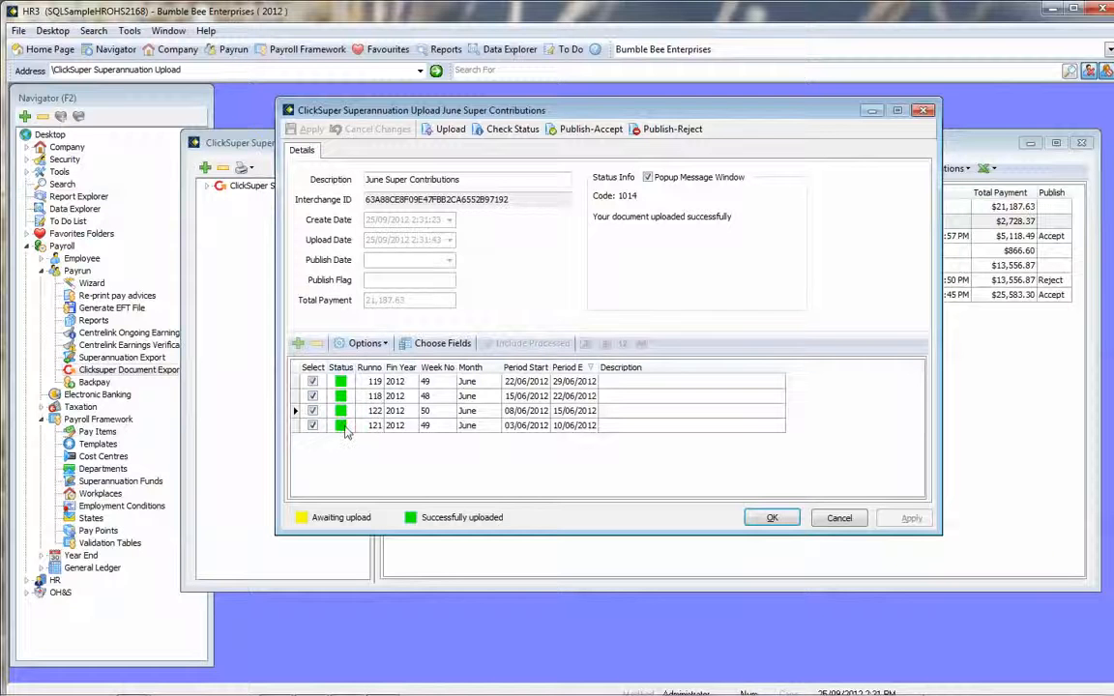
pyautogui.moveTo(356, 416)
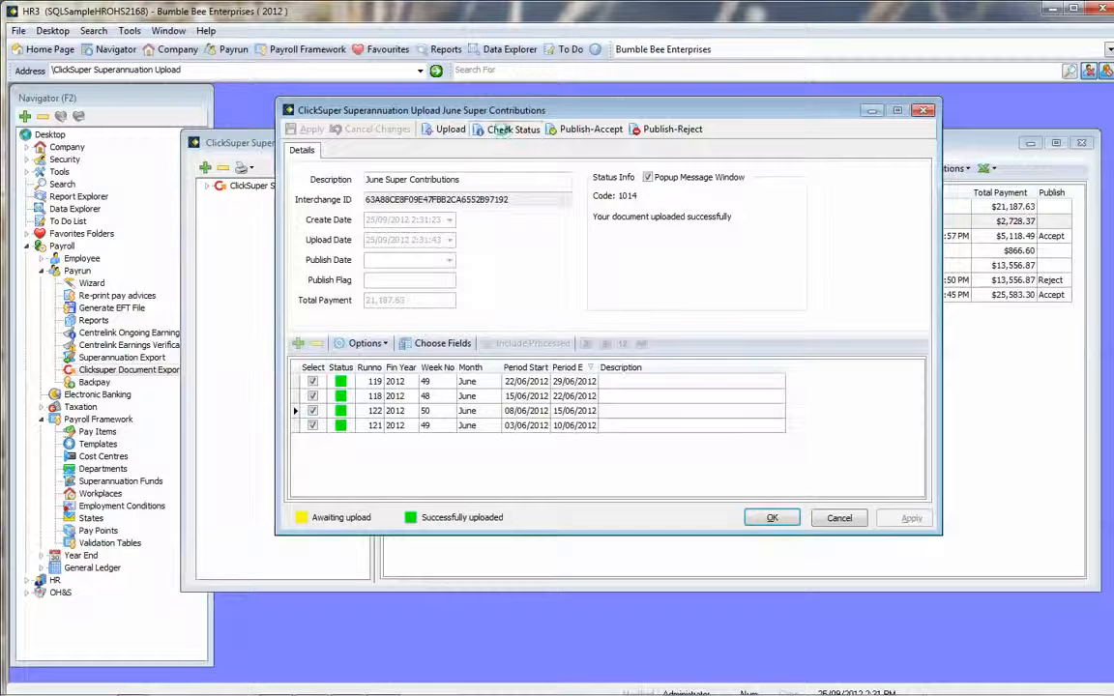
# Check the batch status twice, showing the per-fund payments totalling $21,187.63.
pyautogui.click(513, 128)
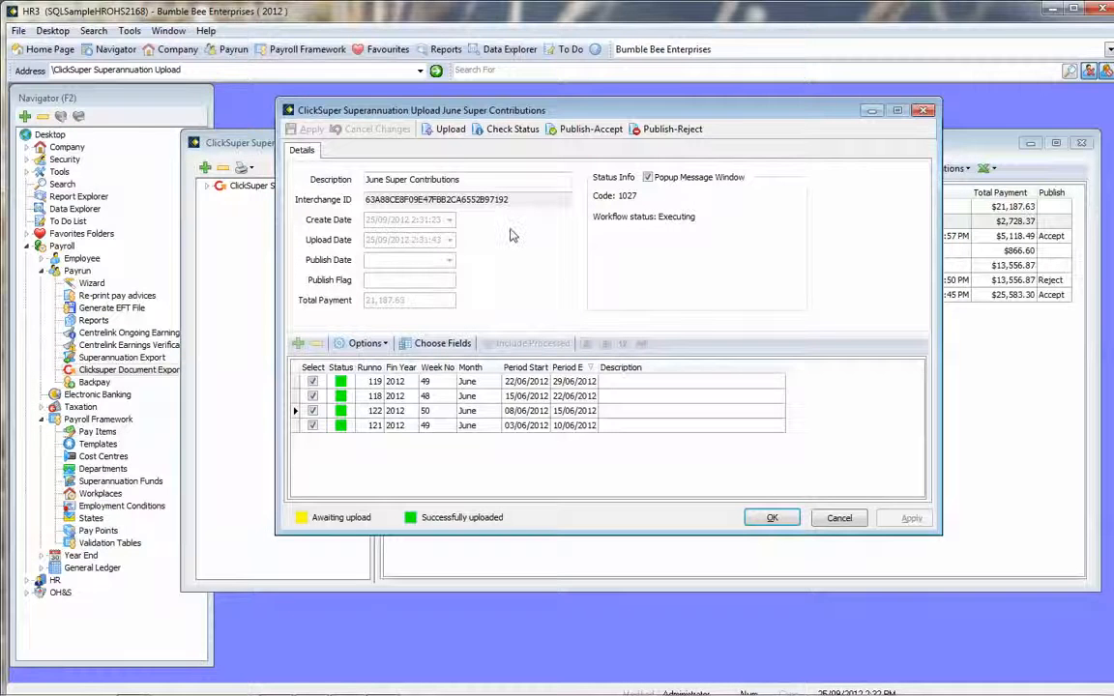
pyautogui.moveTo(502, 140)
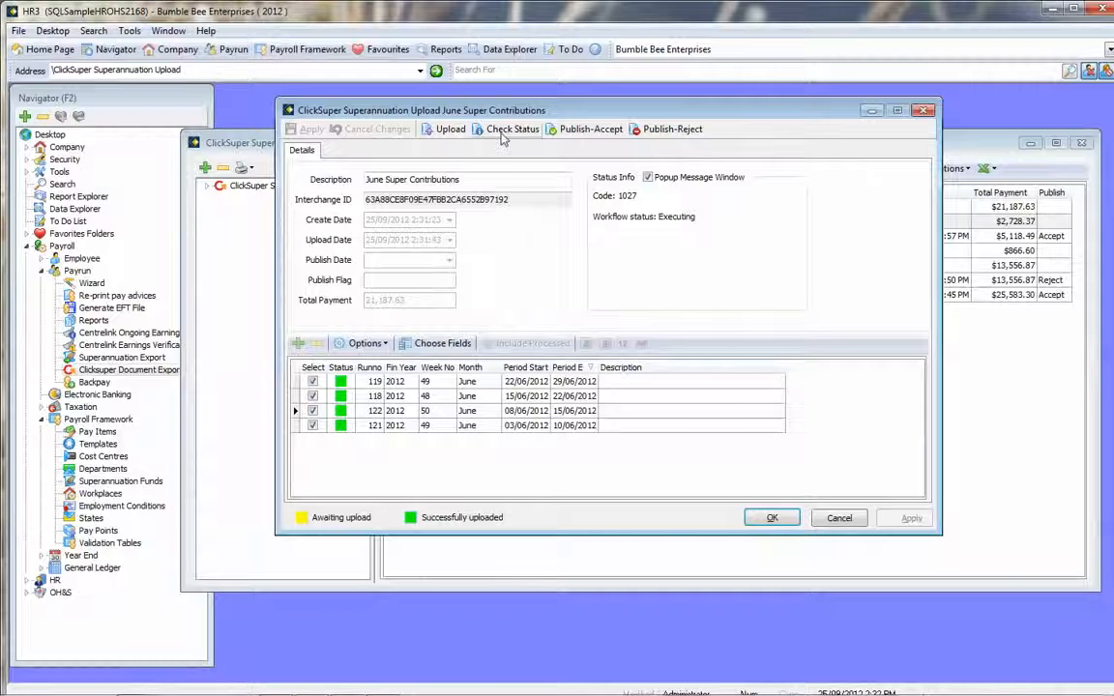
pyautogui.click(512, 127)
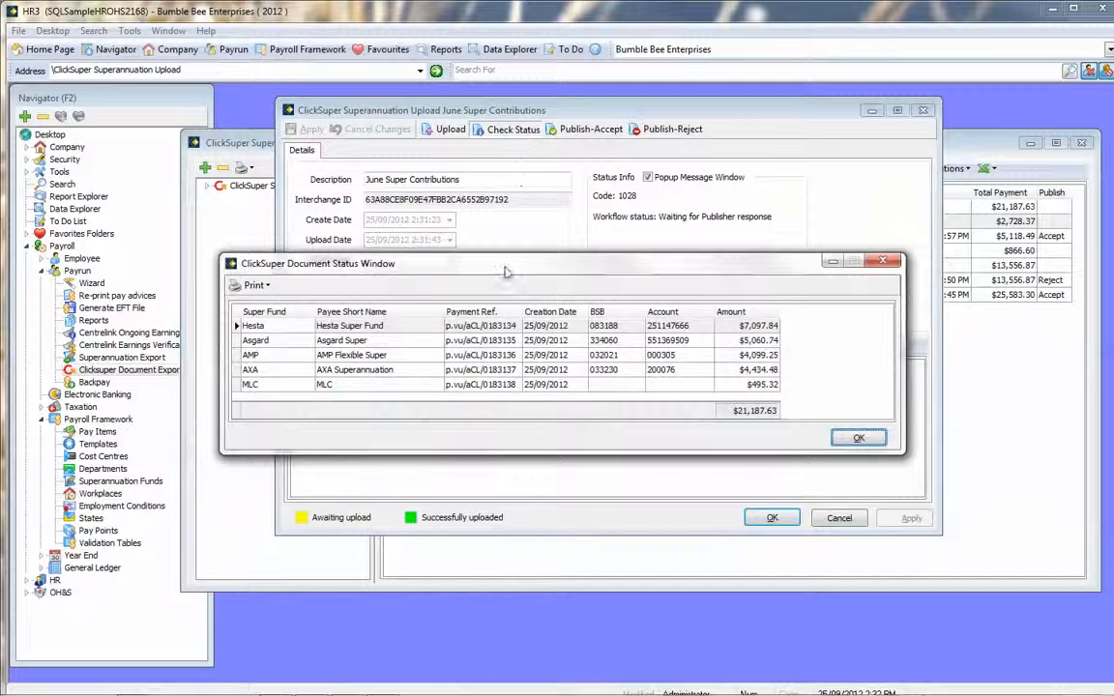
pyautogui.moveTo(383, 340)
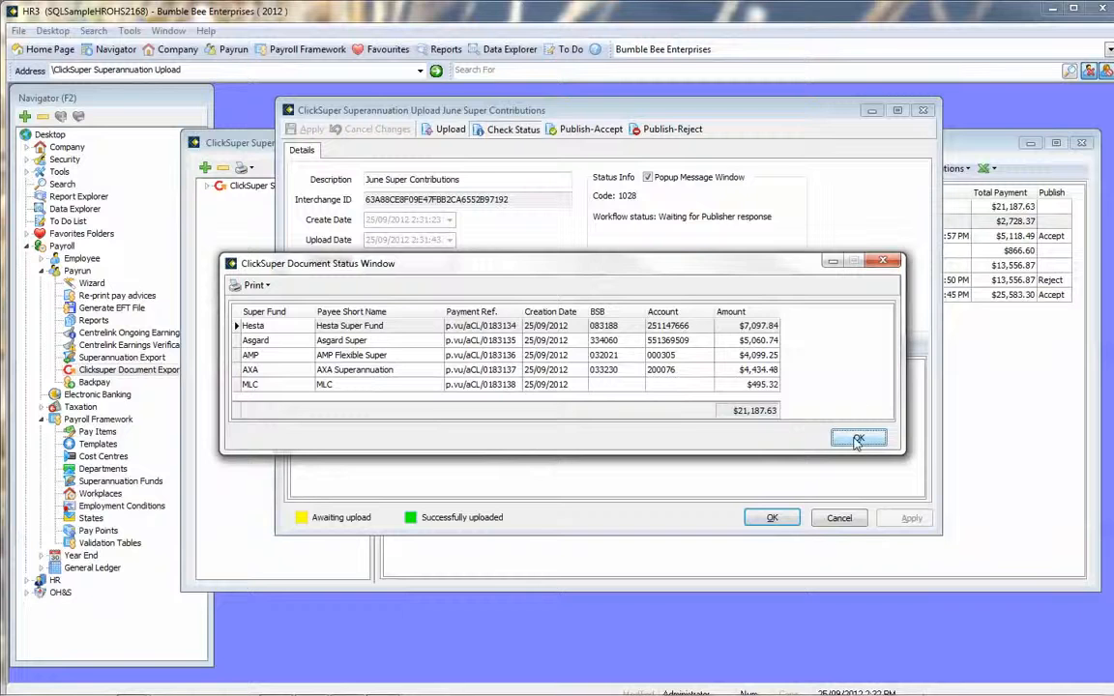
# Close the status window and Publish-Accept the batch so its workflow status updates.
pyautogui.click(858, 441)
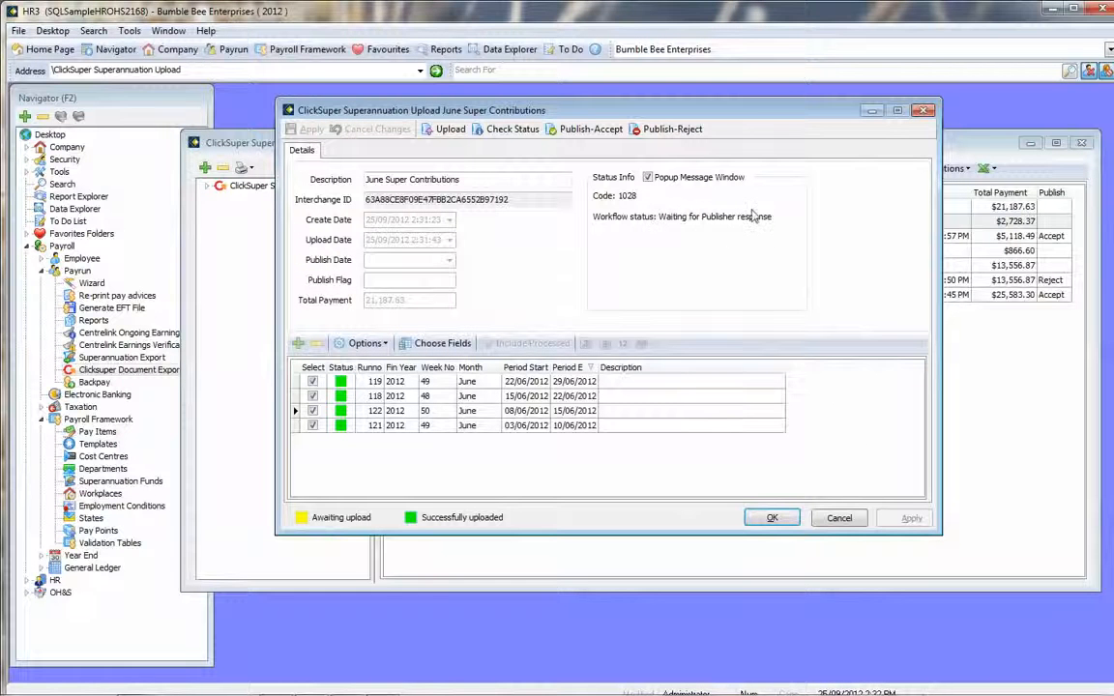
pyautogui.moveTo(801, 265)
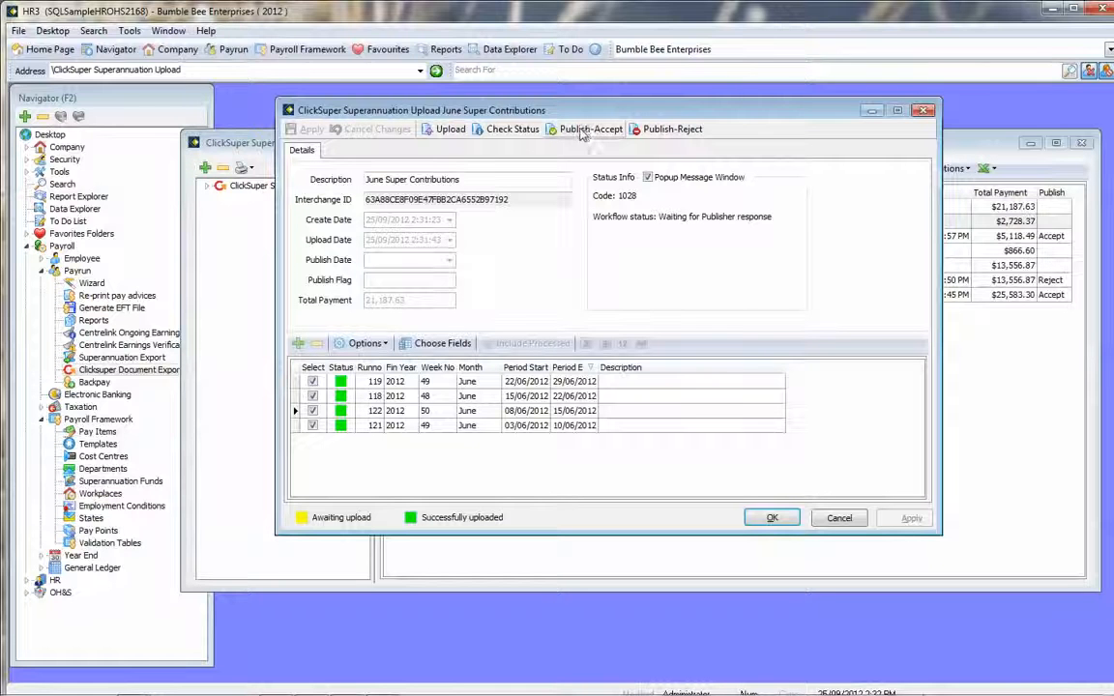
pyautogui.click(592, 127)
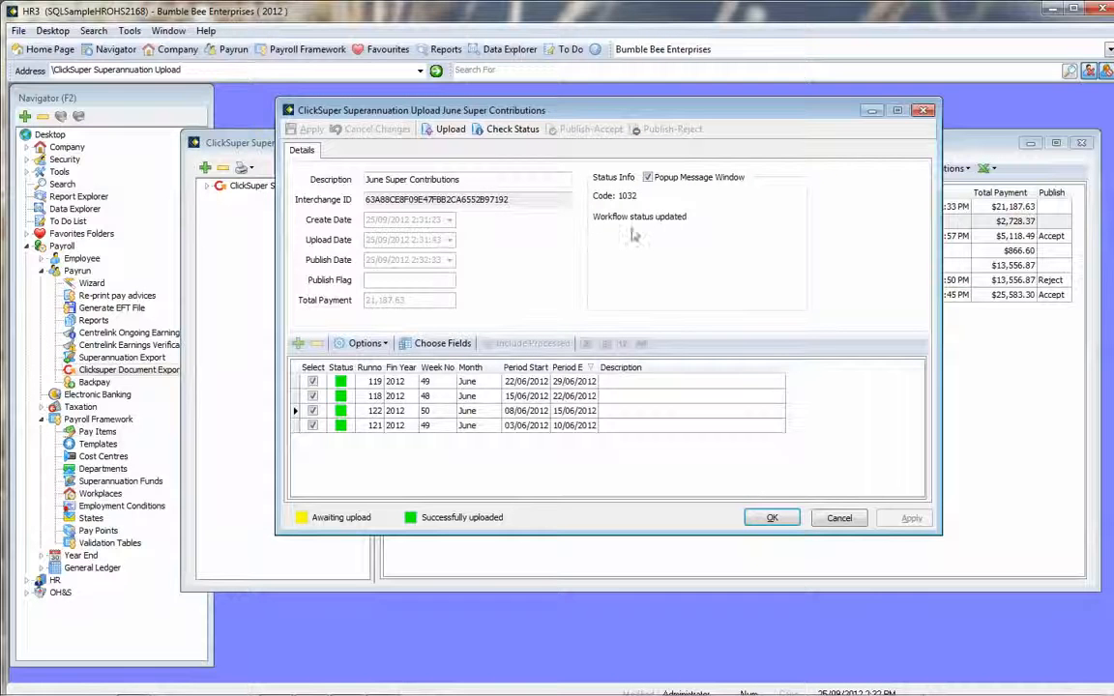
pyautogui.moveTo(622, 213)
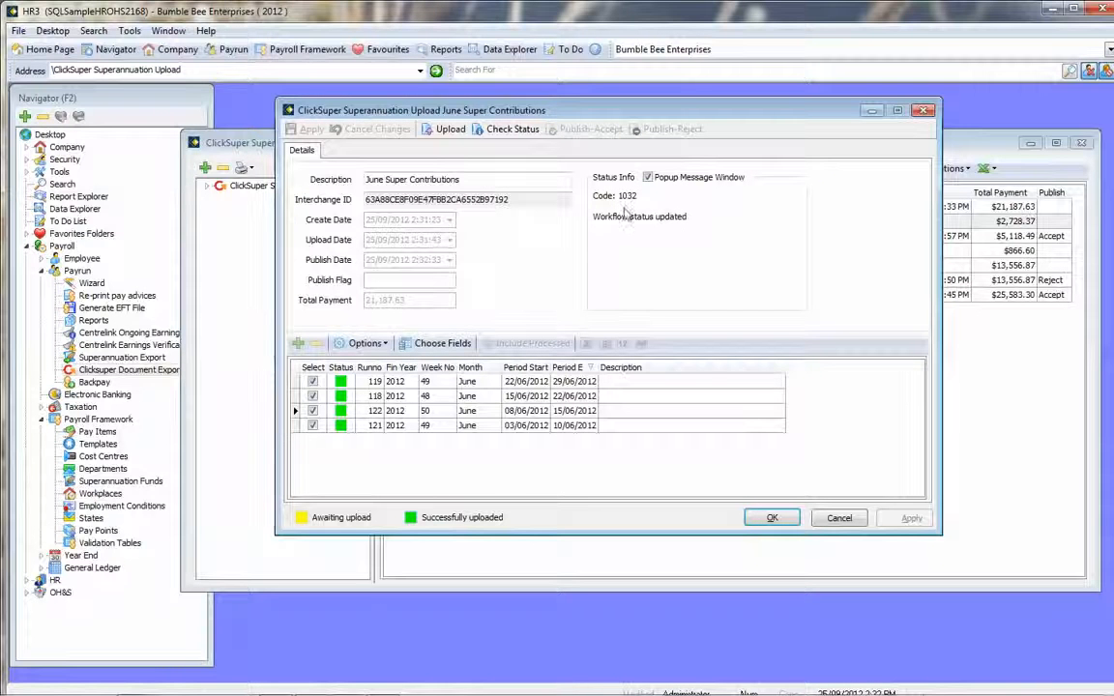